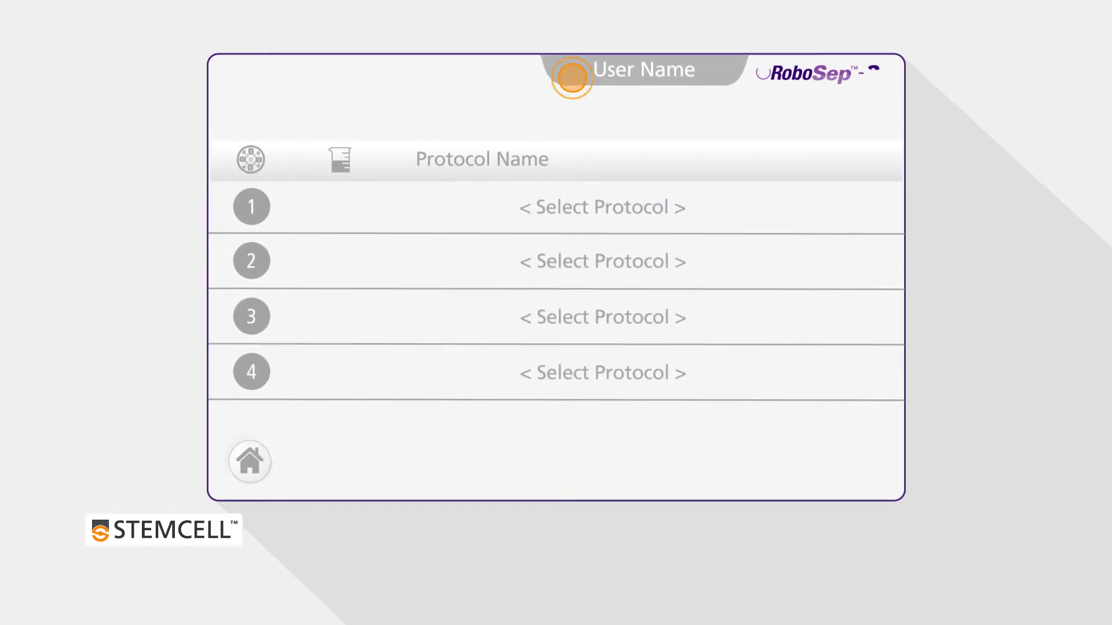
Step: Pick User 1 from the user profile list
click(571, 69)
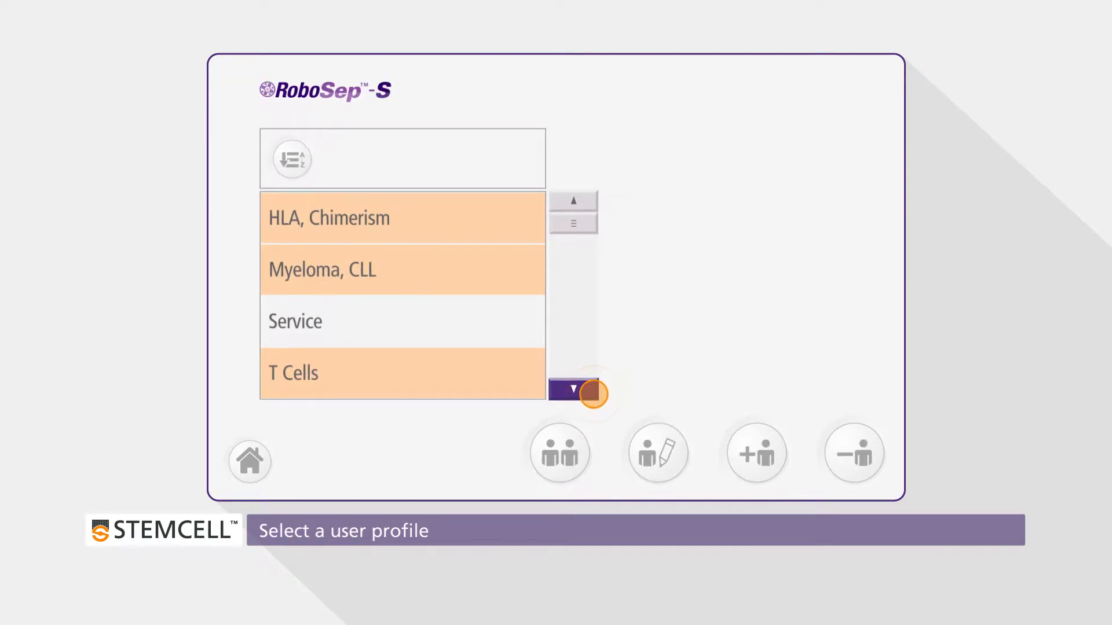
click(572, 391)
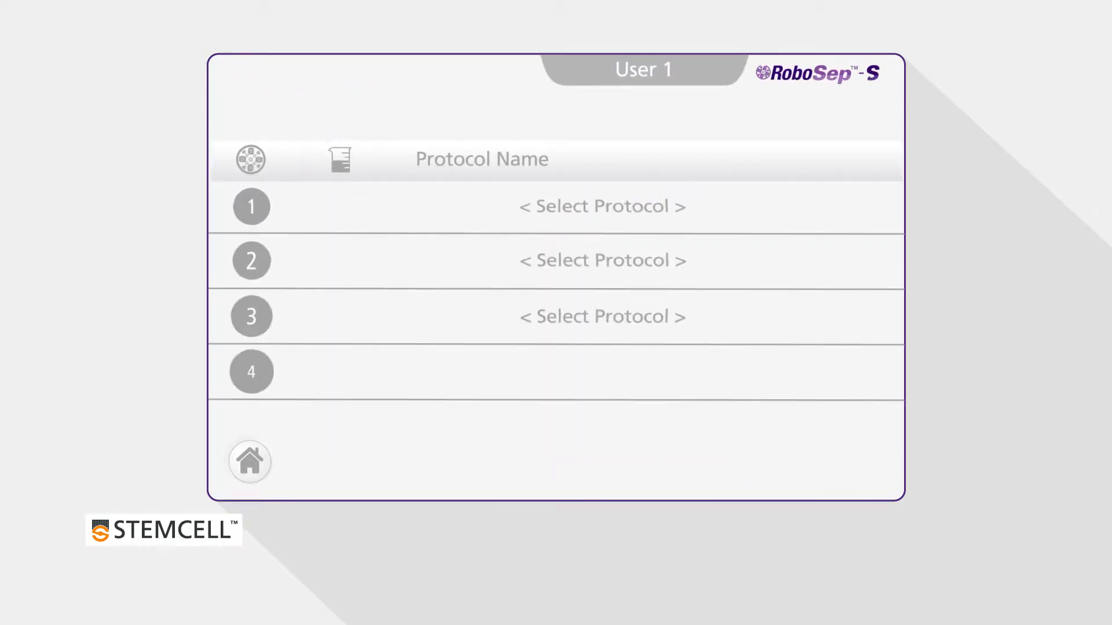
Step: Page down User 1's My Protocols list to Mouse Monocyte Negative Selection 19761
click(250, 206)
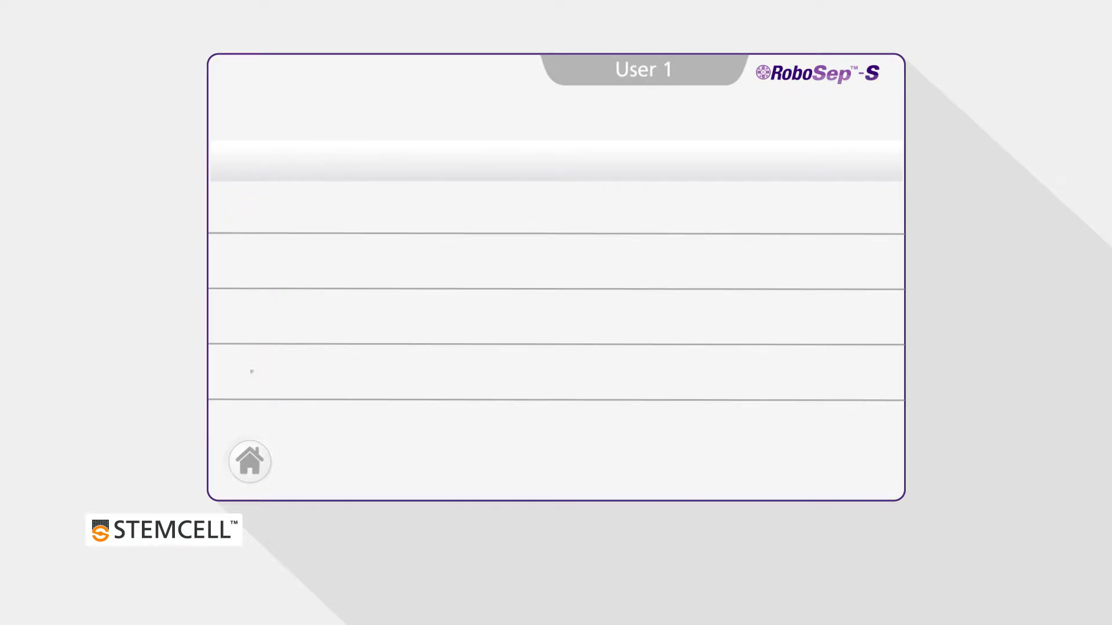
click(249, 461)
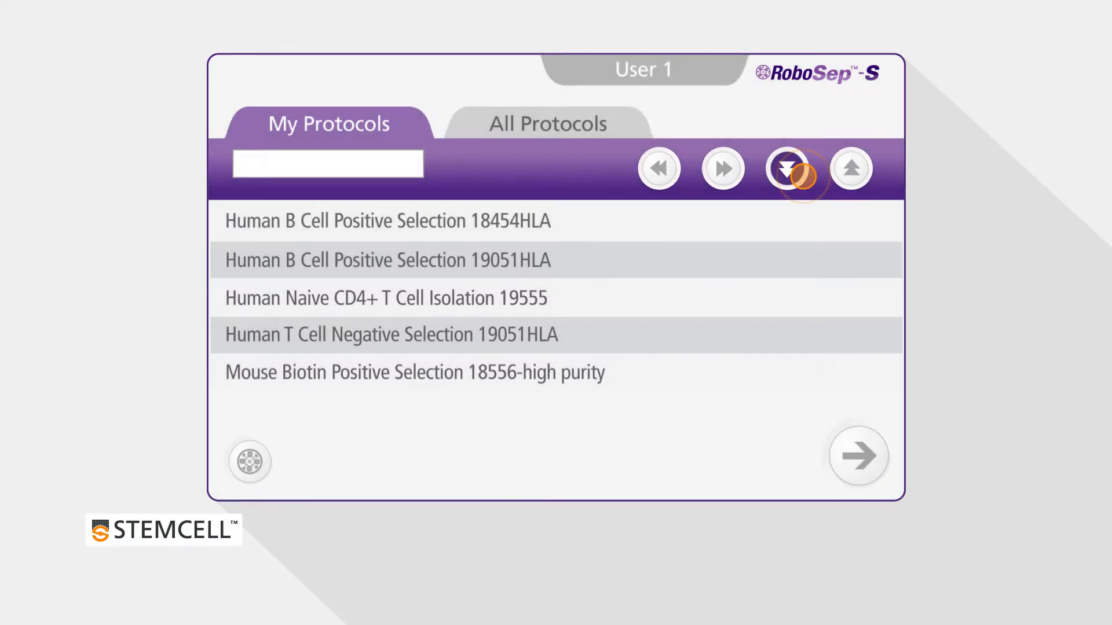
click(785, 168)
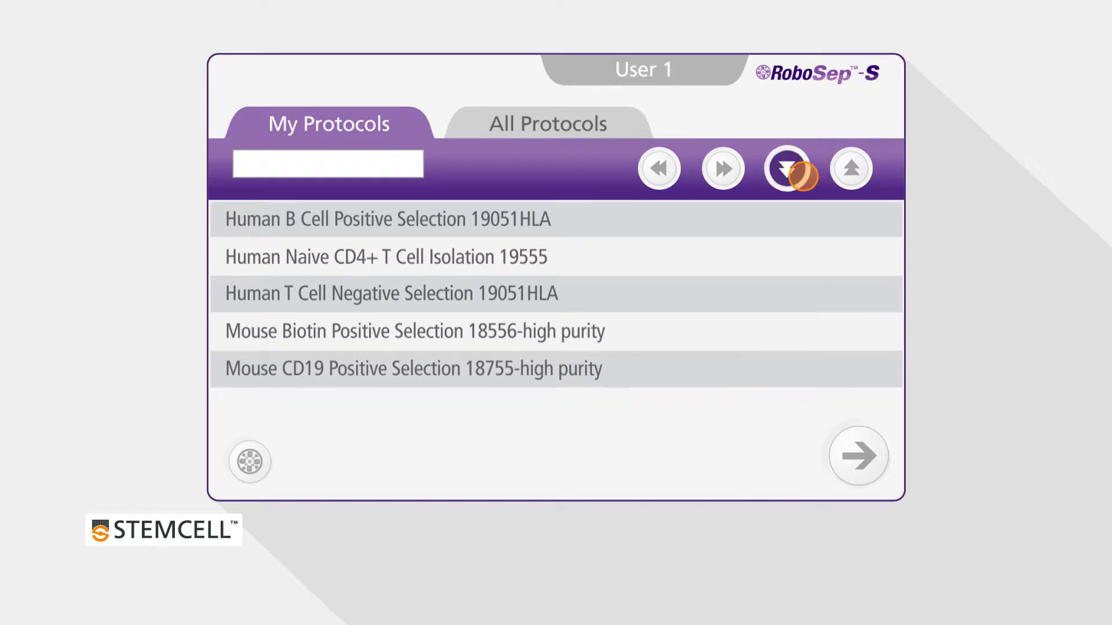
click(785, 168)
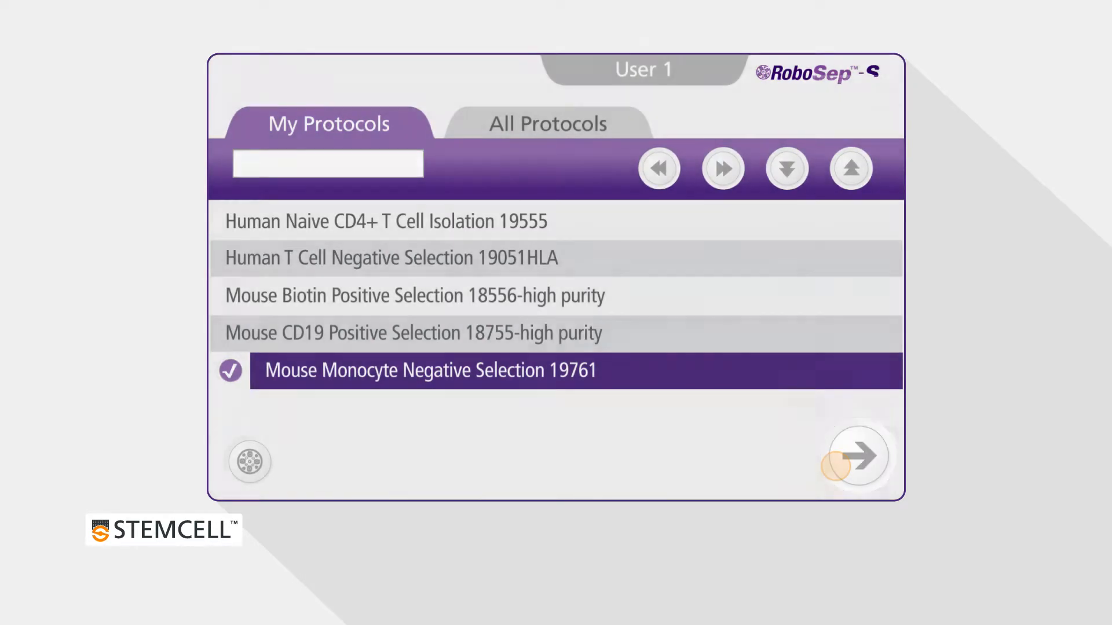
click(857, 455)
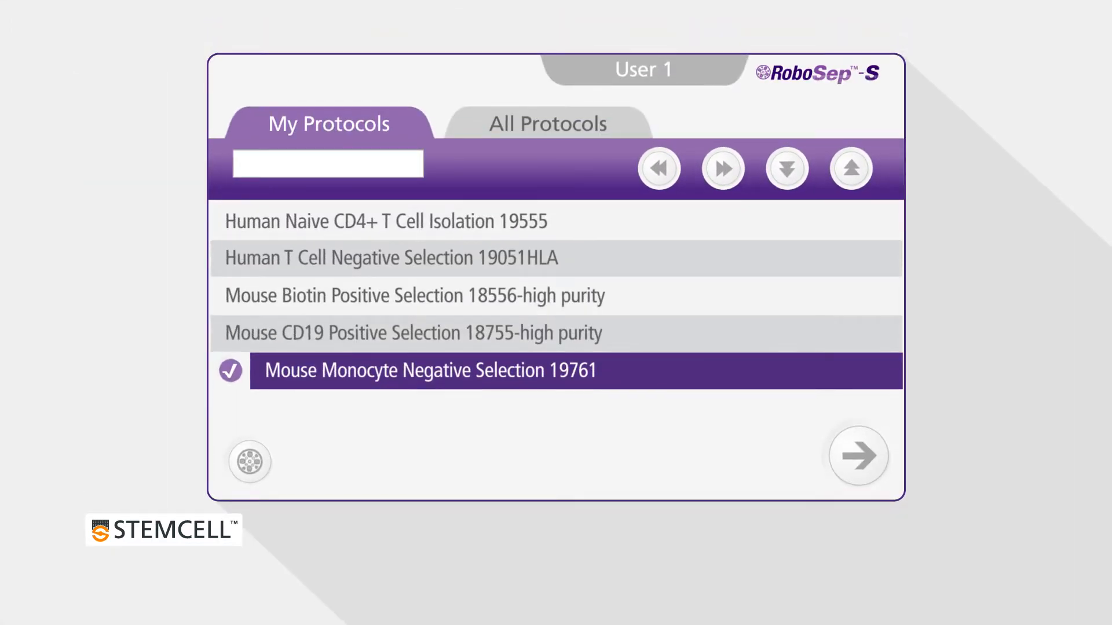
Step: Enter and confirm a 5.0 mL sample volume for the monocyte protocol
click(856, 455)
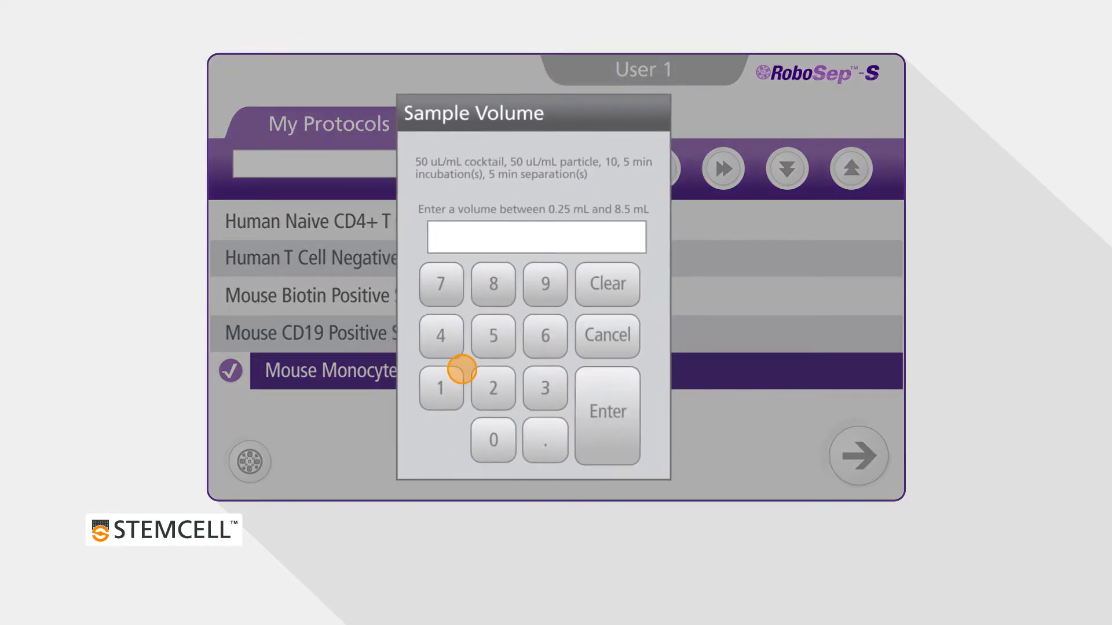
click(492, 440)
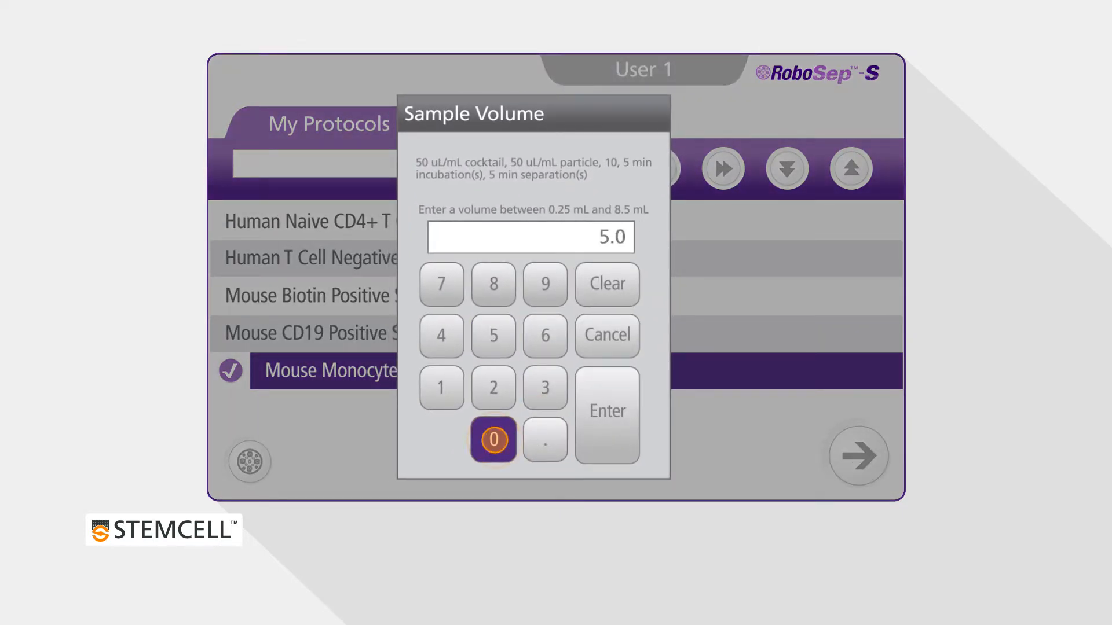
click(607, 284)
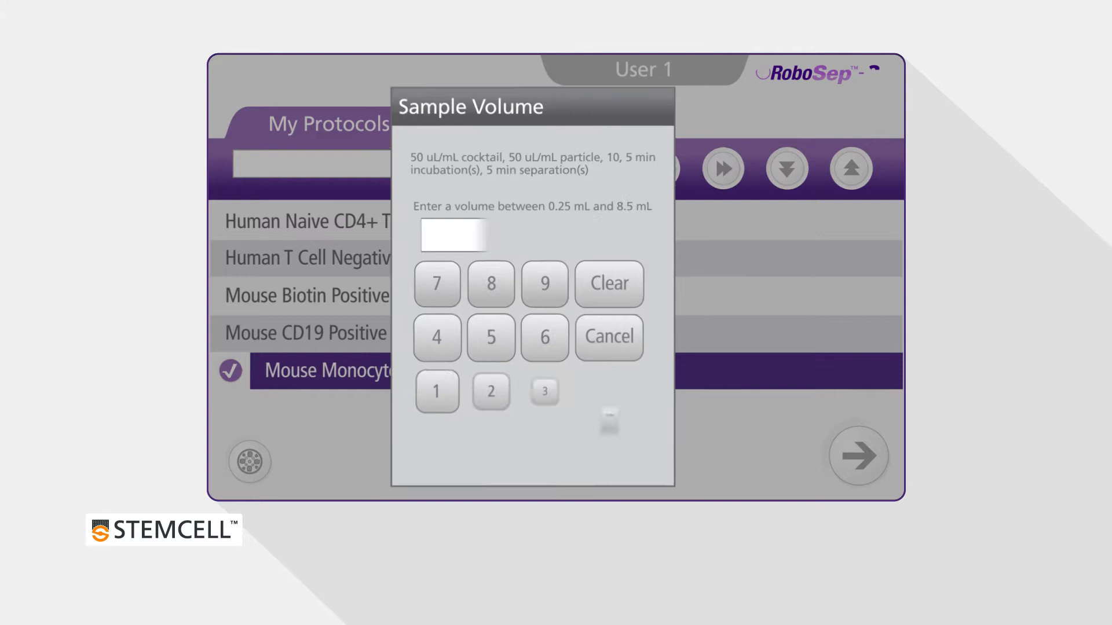